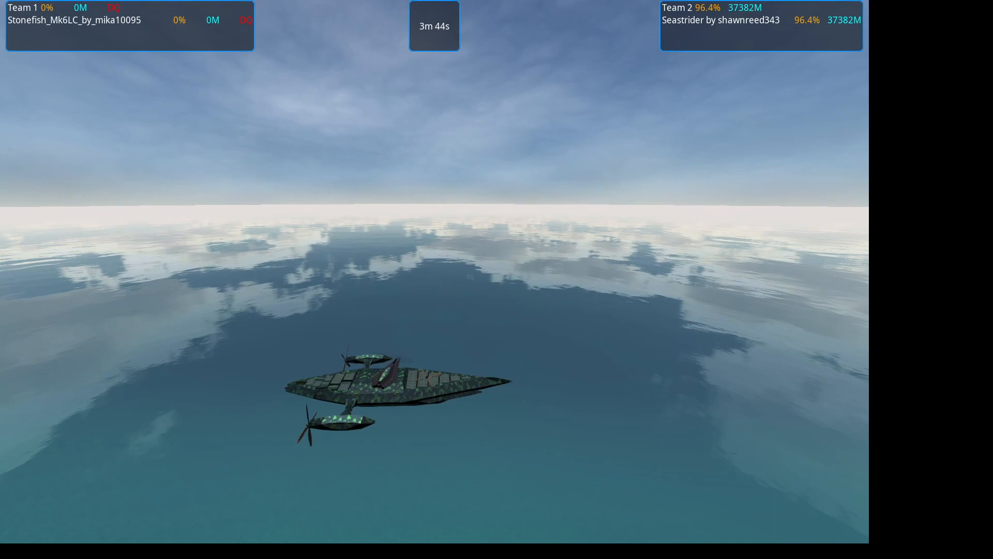
Step: Pause the custom battle and bring up its menu with the return-to-setup option
key("Escape")
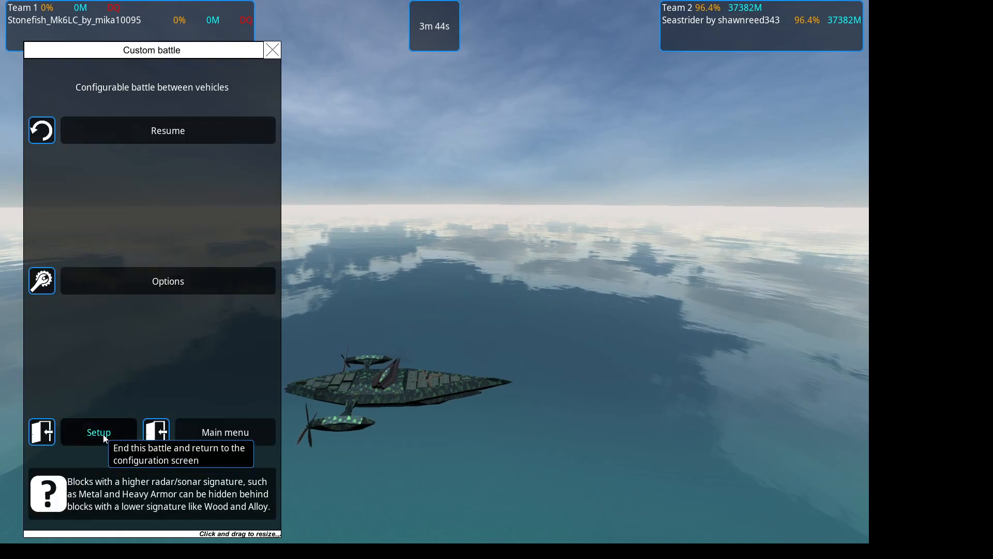